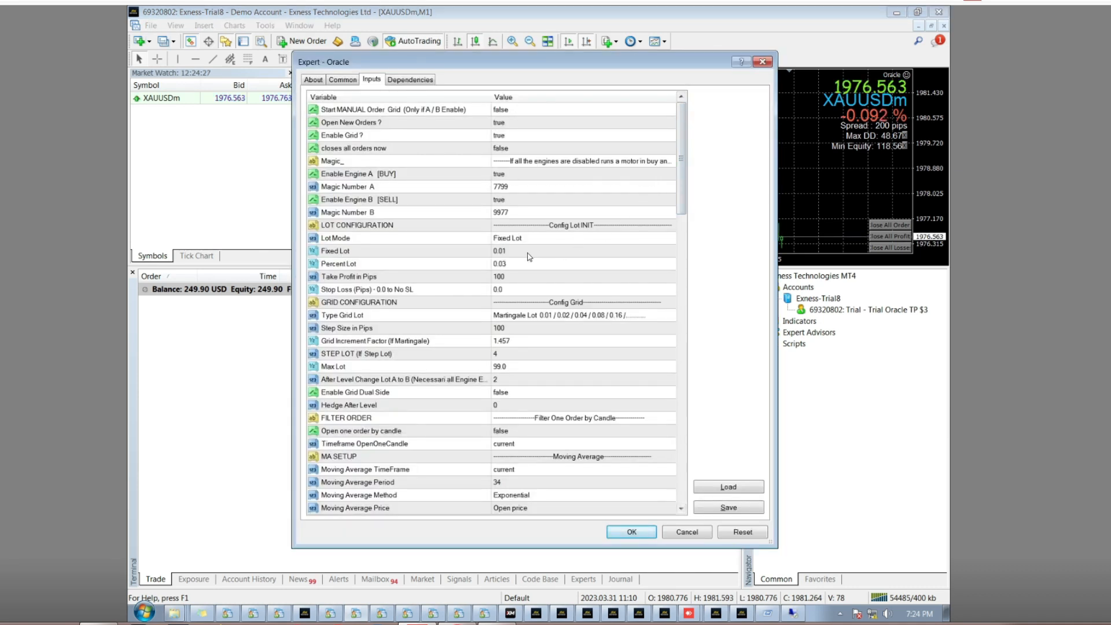
Review the Oracle inputs from Fixed Lot 0.01 down and set Daily target to 3.0.
left_click(510, 250)
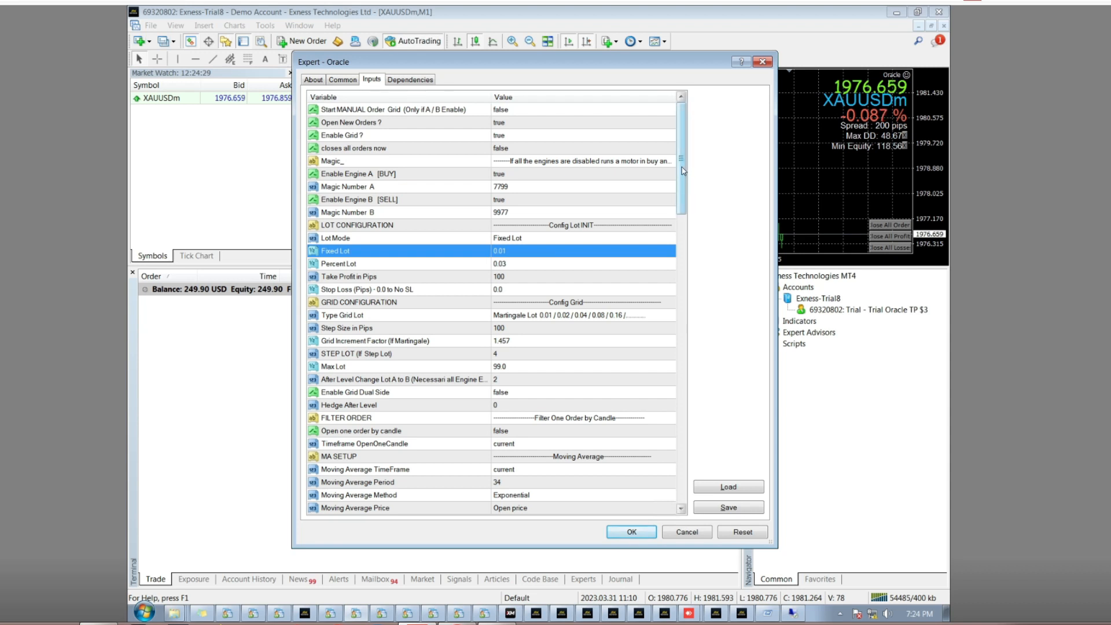
scroll("down", 3)
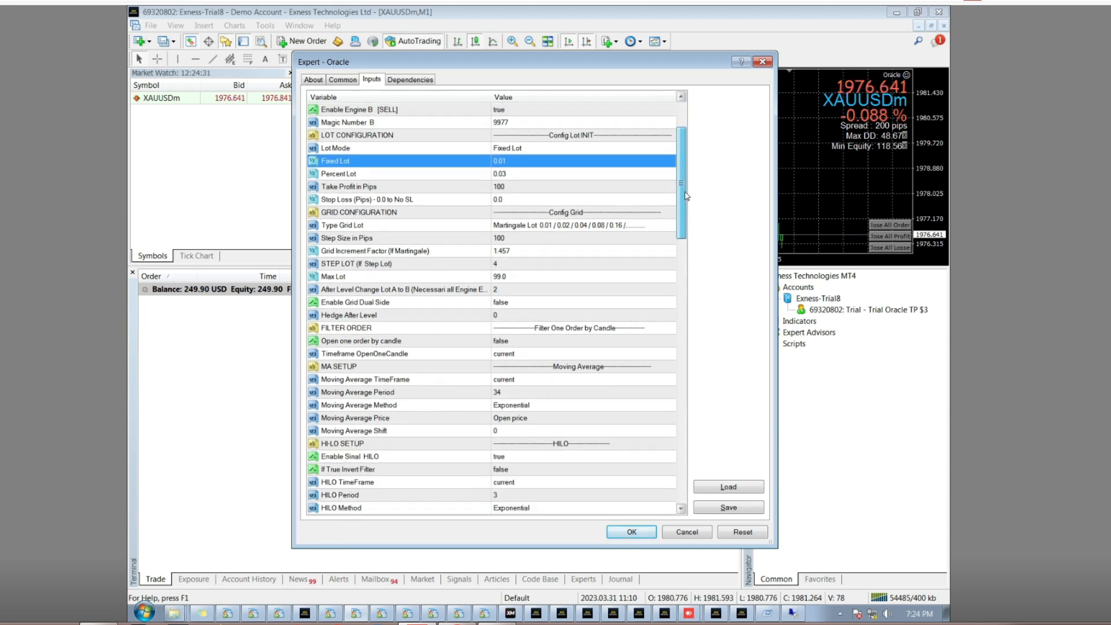
scroll("down", 3)
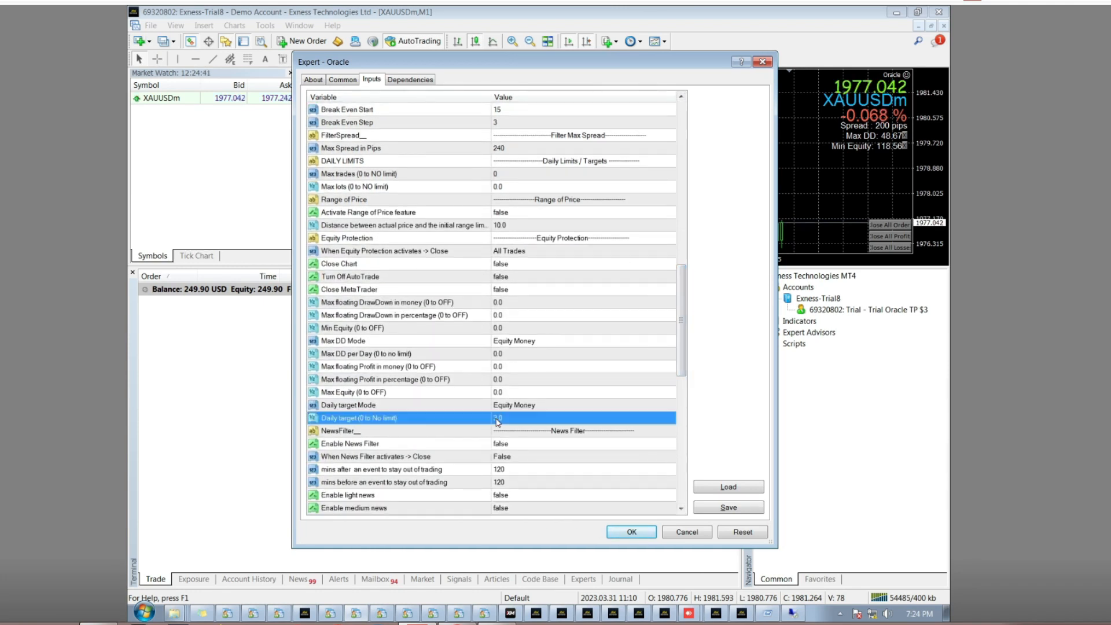
type("3.0")
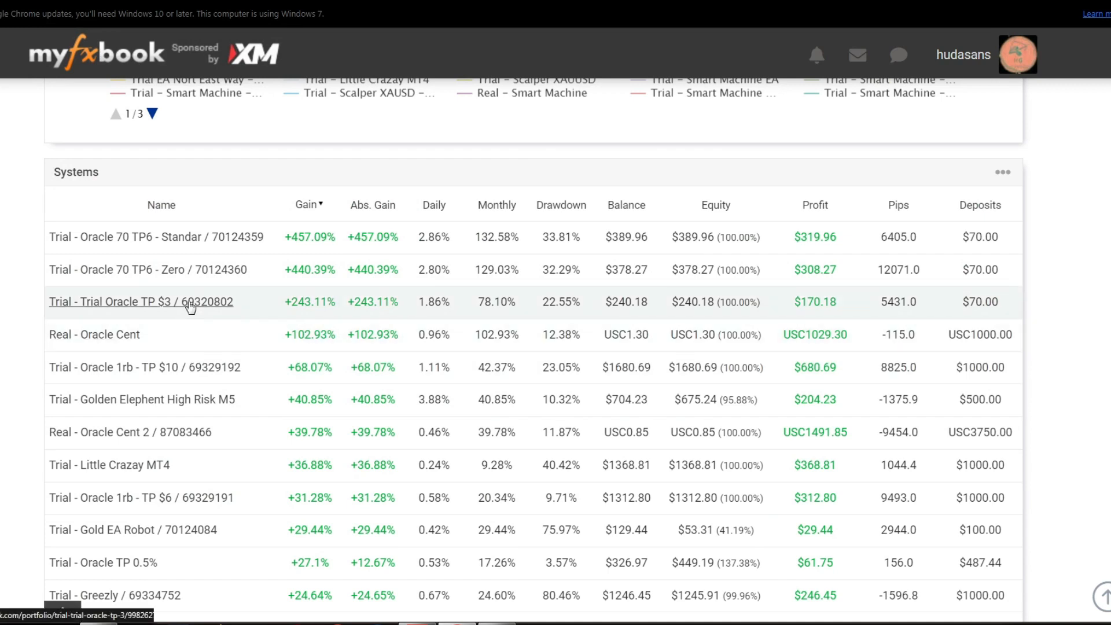
Open the Trial Oracle TP $3 page, view its $170.18 profit stat, and dismiss the ad-blocker notice.
right_click(139, 301)
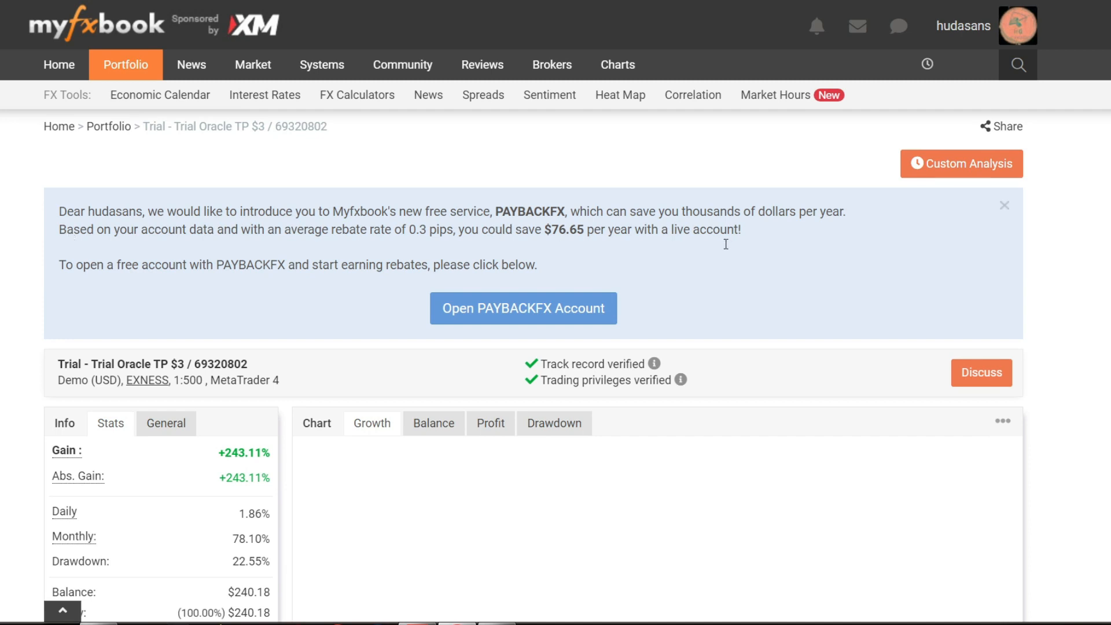
scroll("down", 3)
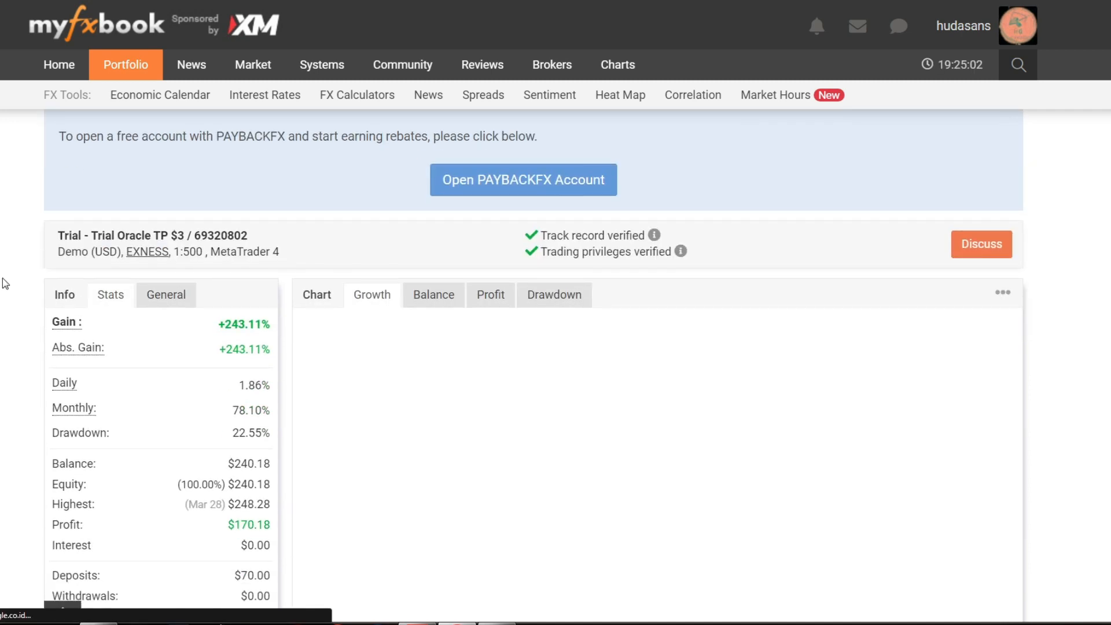
scroll("down", 3)
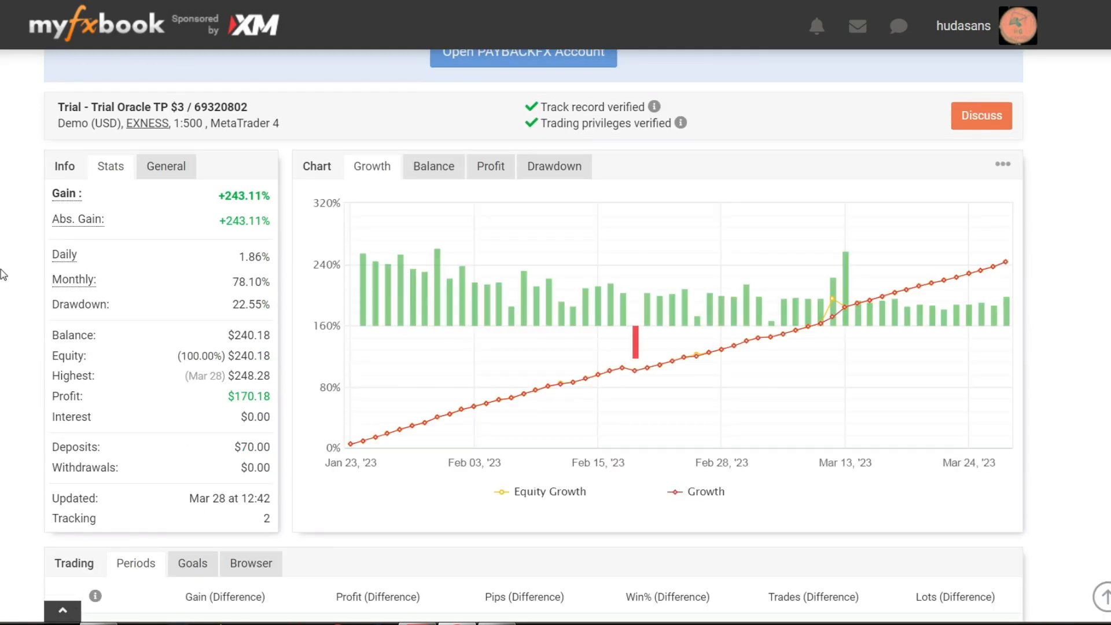
mouse_move(225, 461)
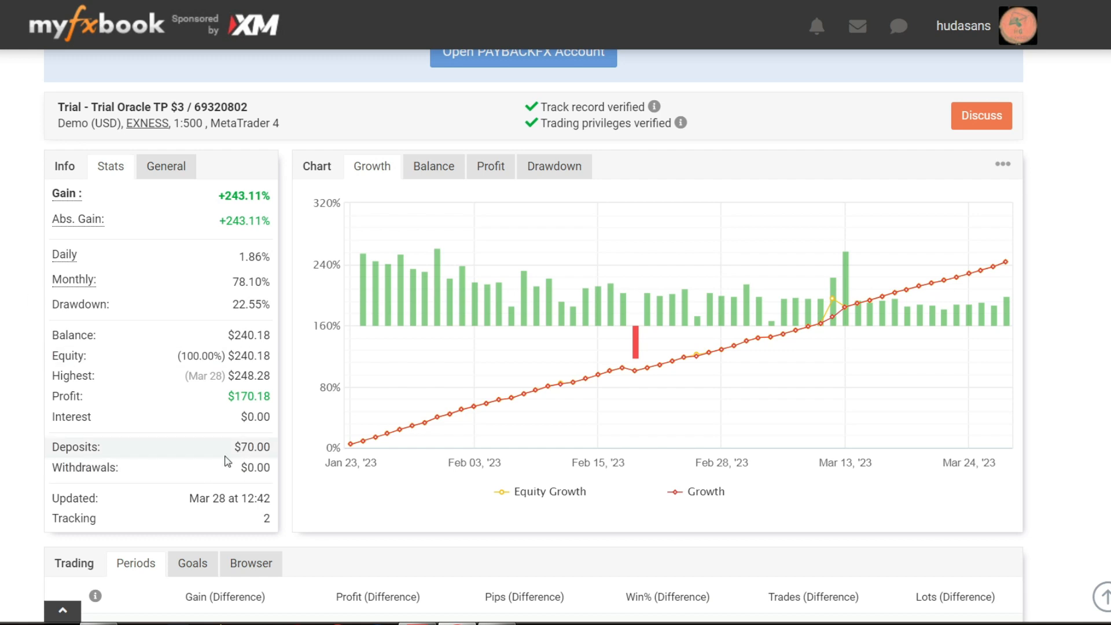
double_click(255, 446)
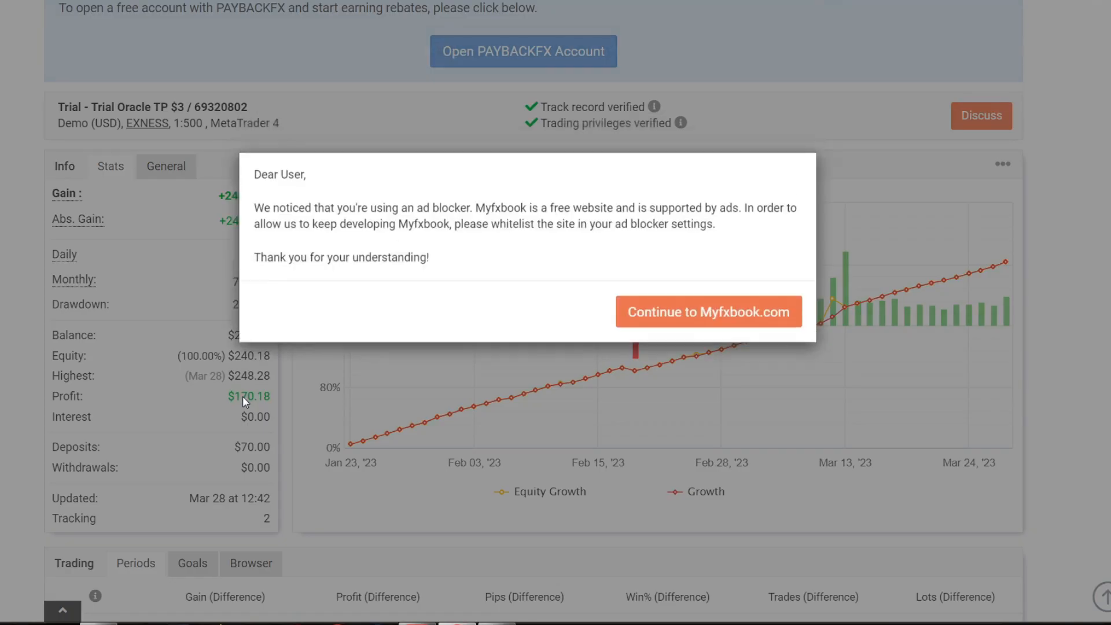
left_click(708, 312)
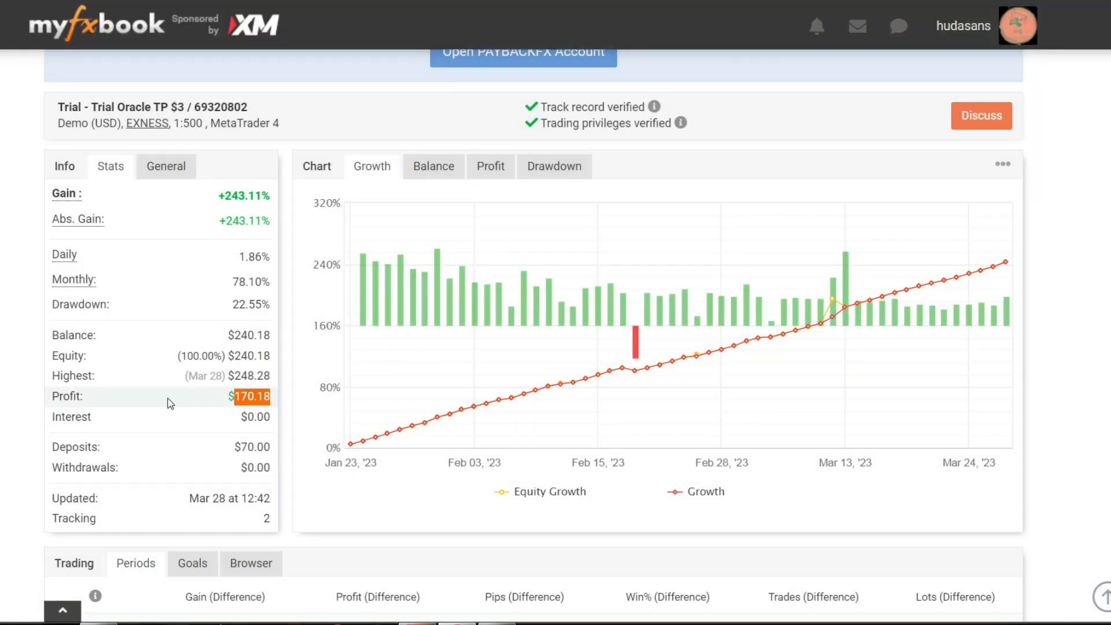
mouse_move(149, 403)
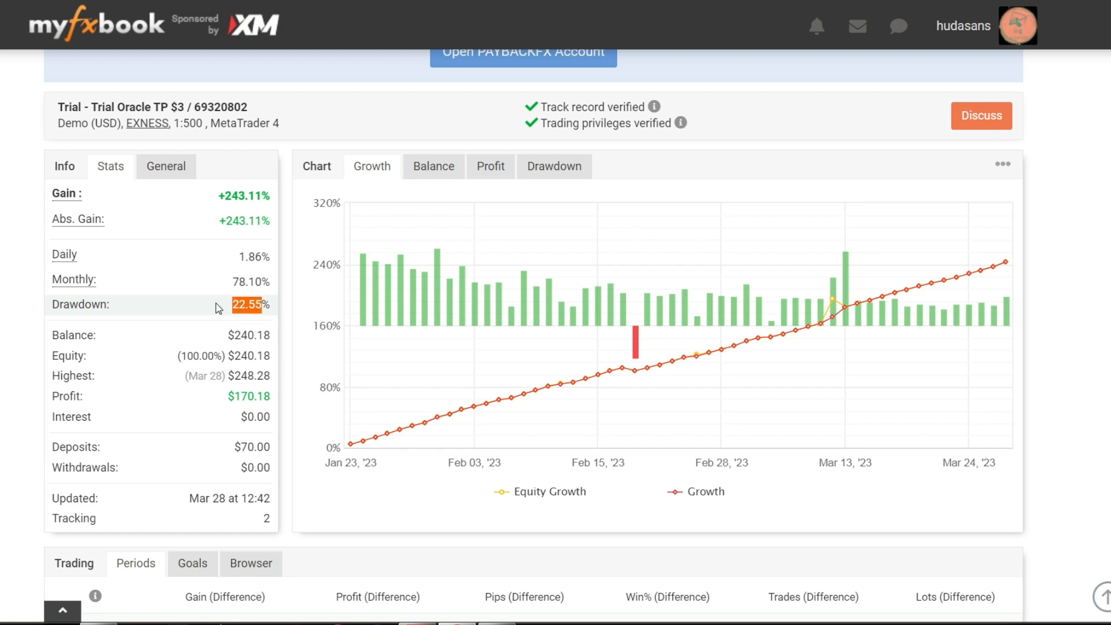
mouse_move(241, 284)
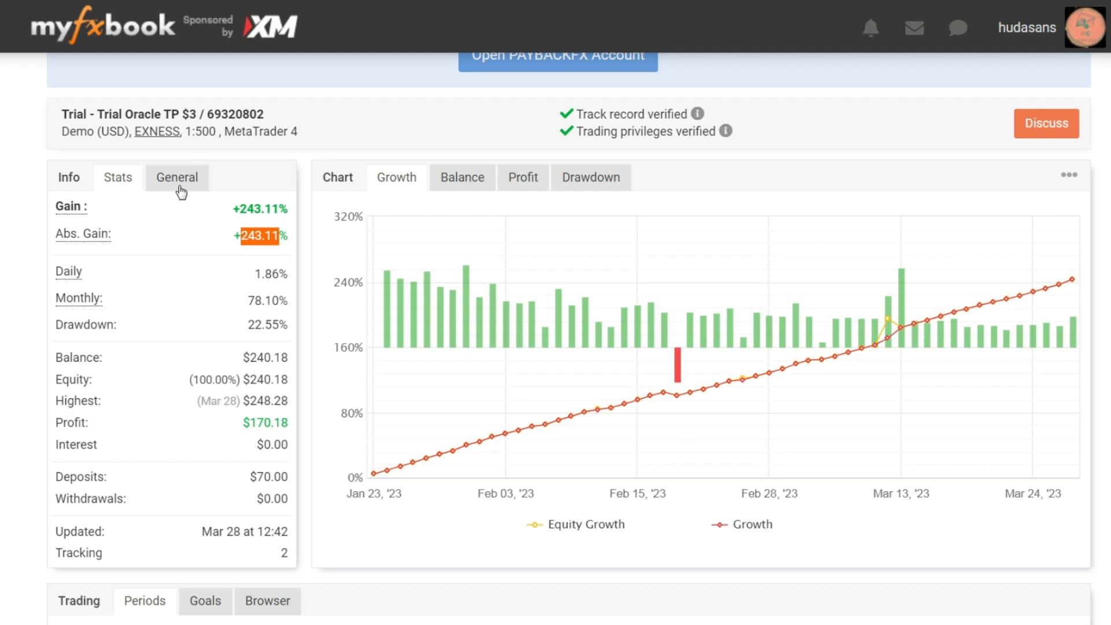
left_click(177, 177)
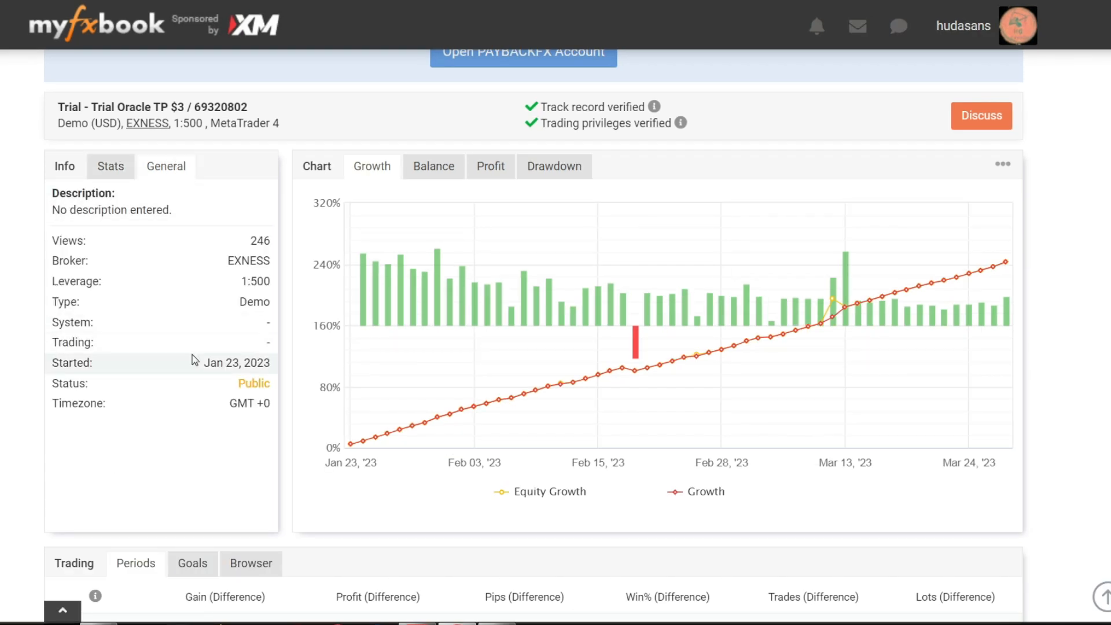
double_click(237, 363)
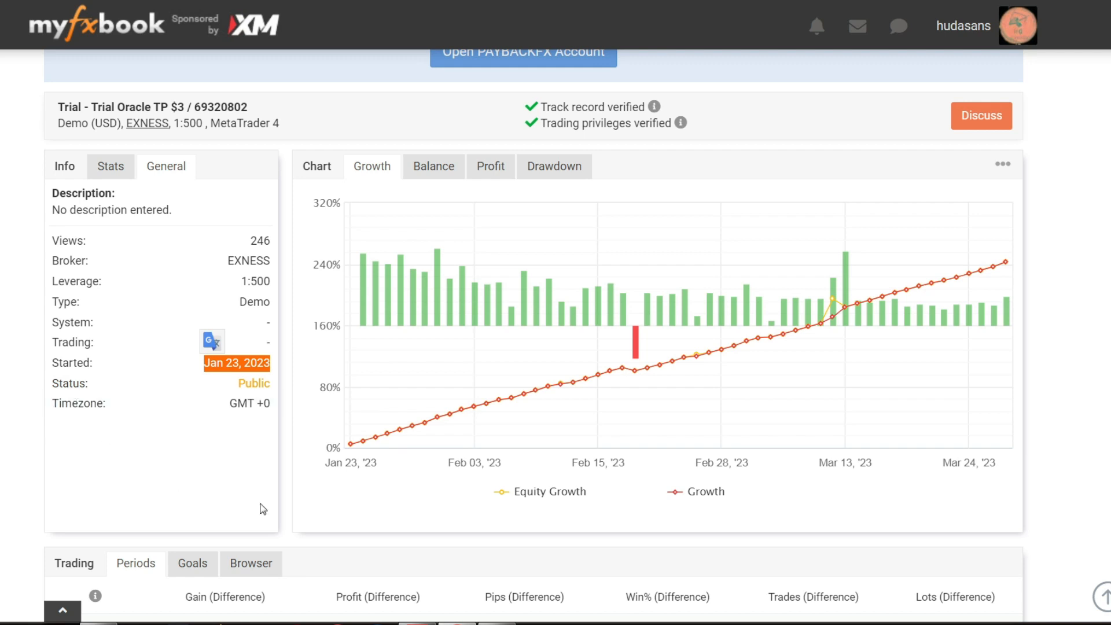
mouse_move(352, 445)
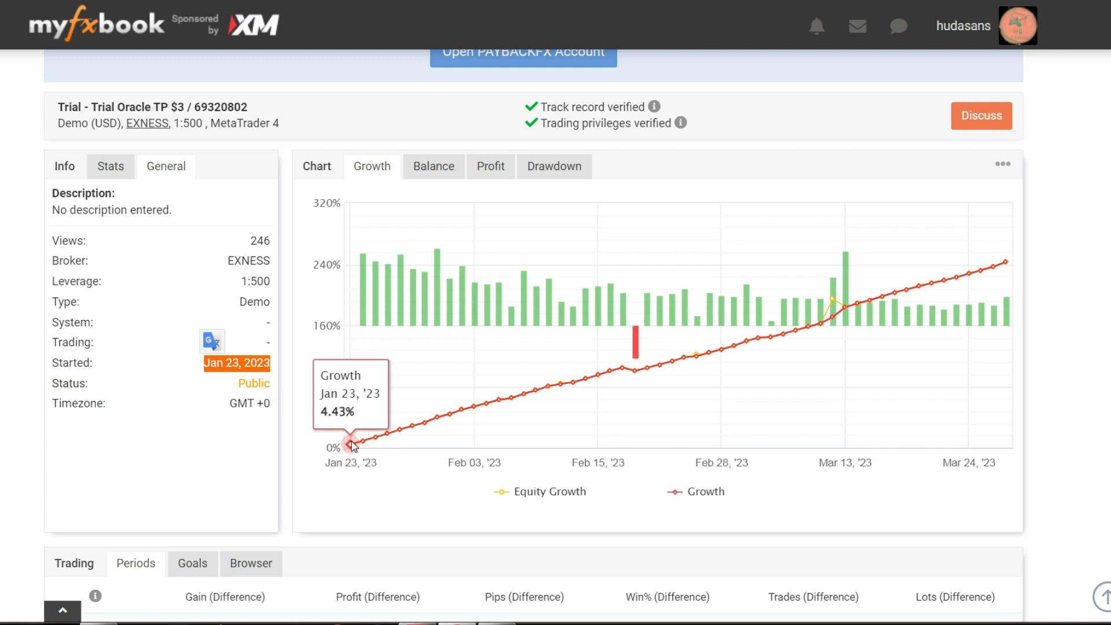
mouse_move(498, 398)
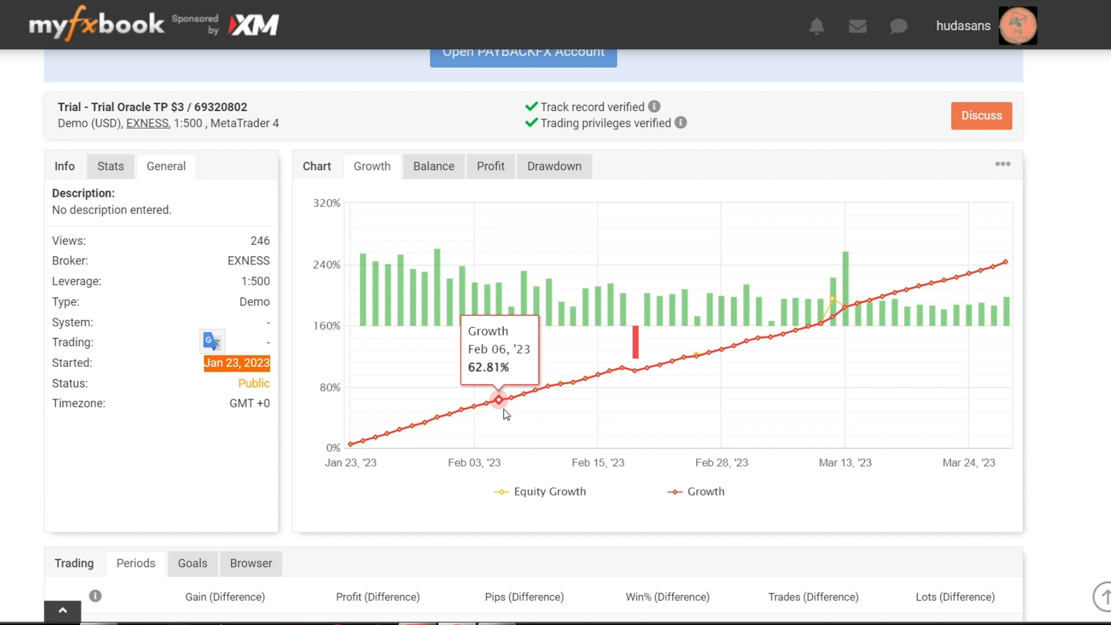
mouse_move(635, 370)
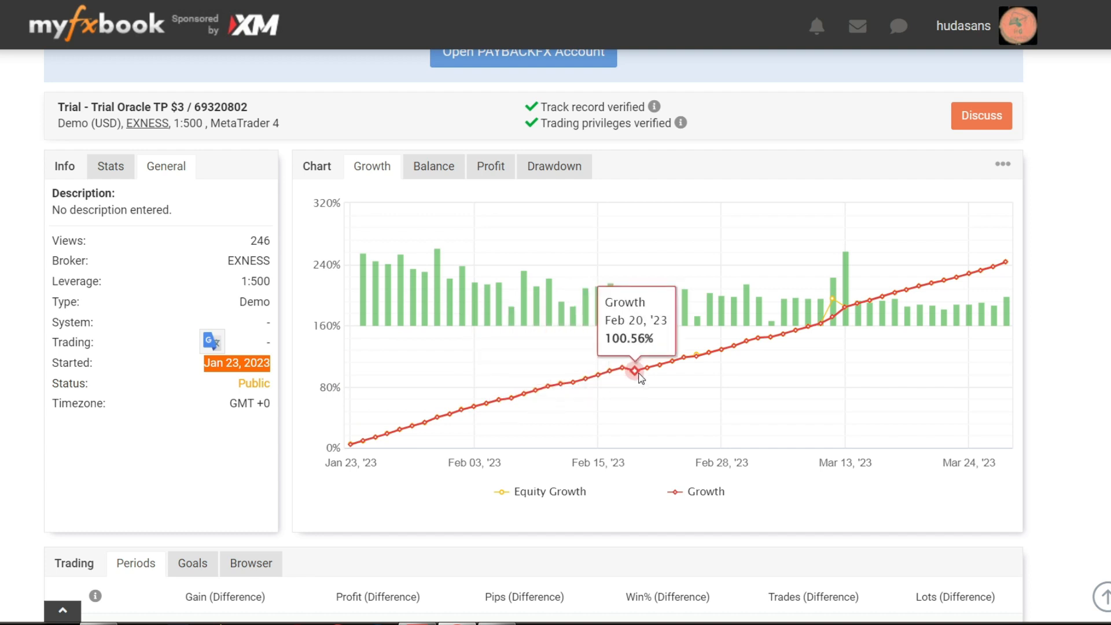
mouse_move(981, 271)
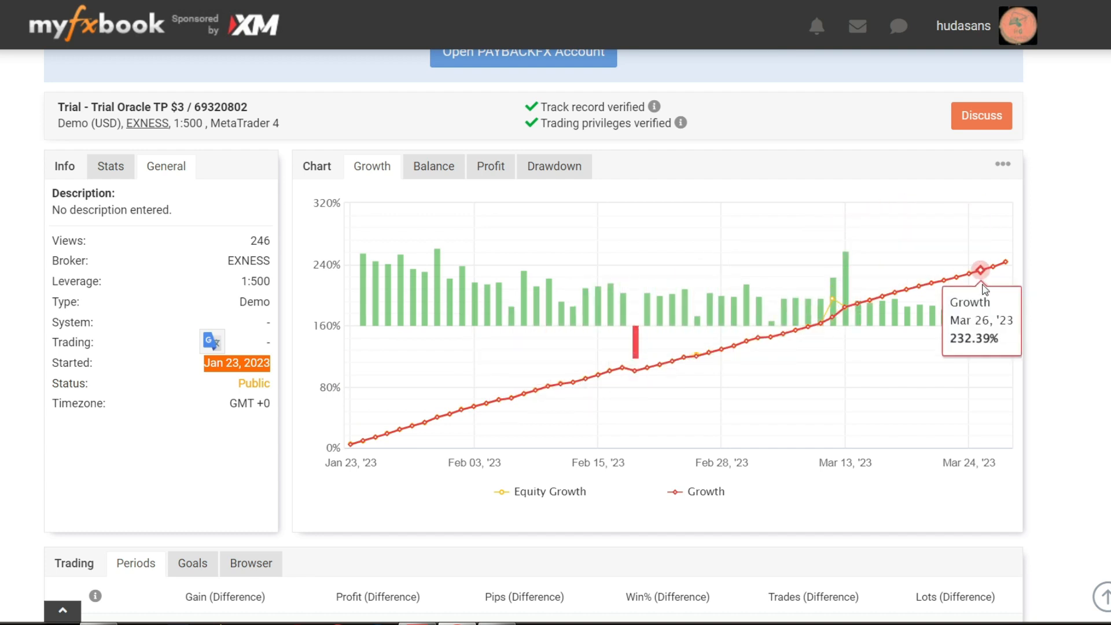
mouse_move(394, 458)
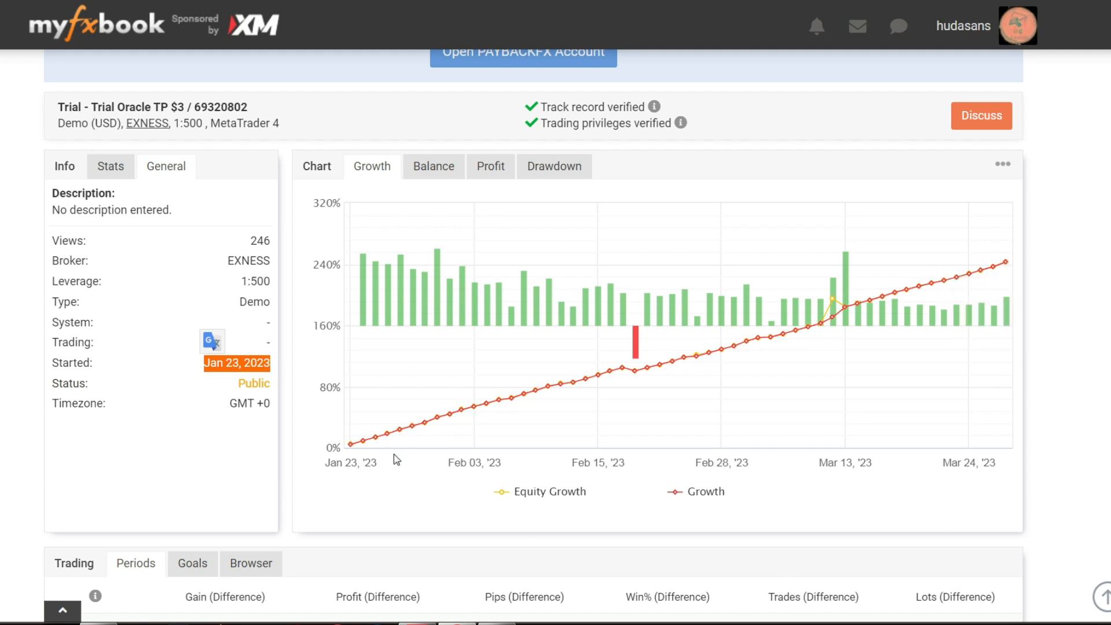
mouse_move(362, 294)
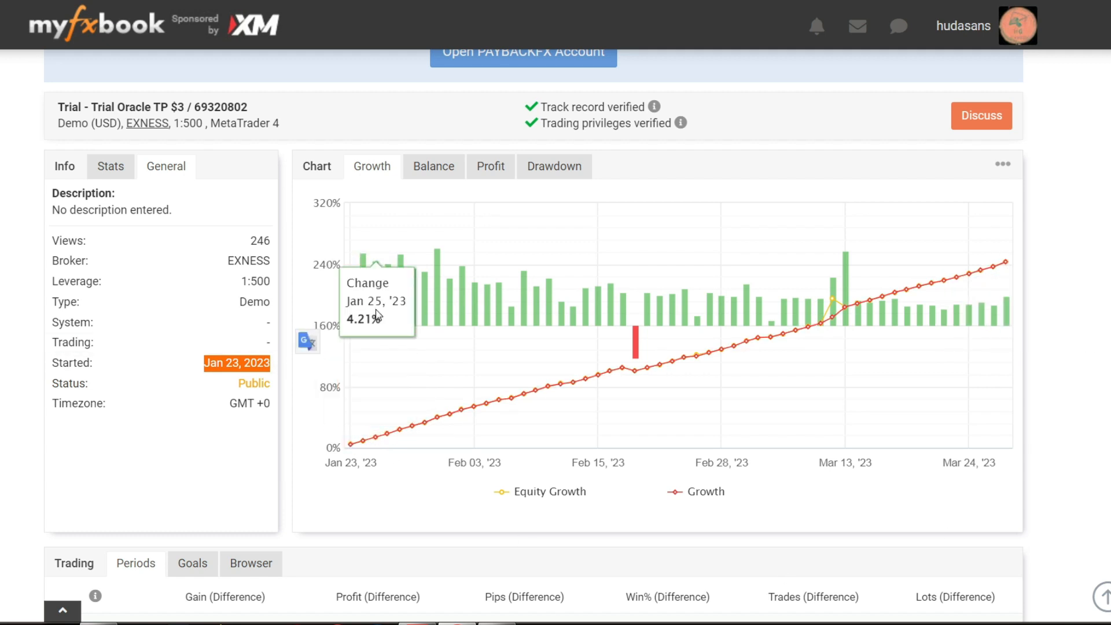
mouse_move(400, 429)
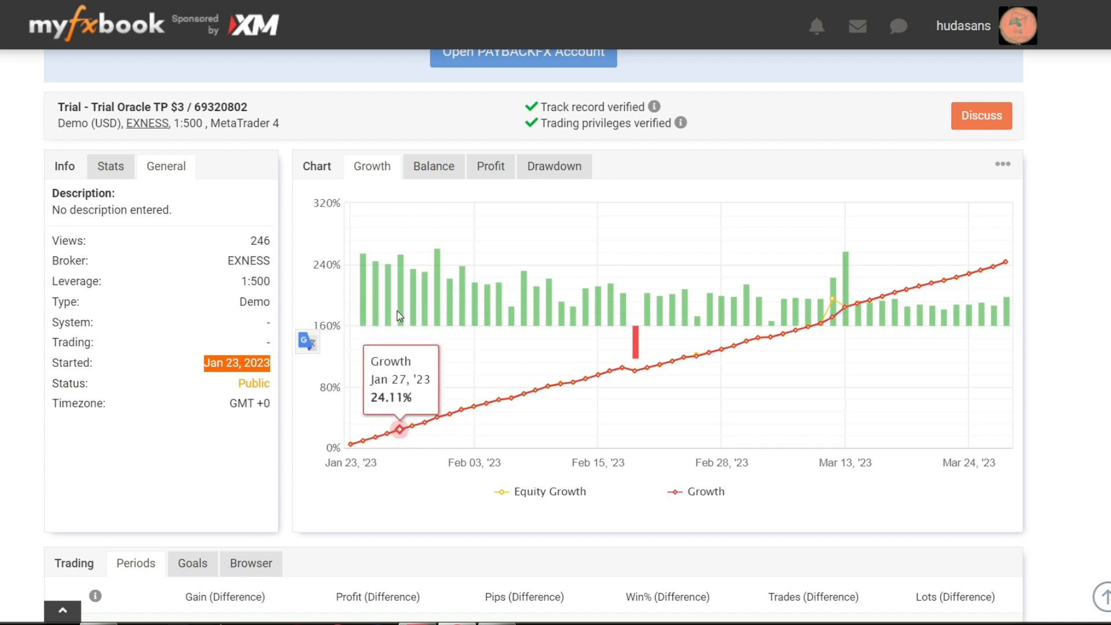
mouse_move(408, 318)
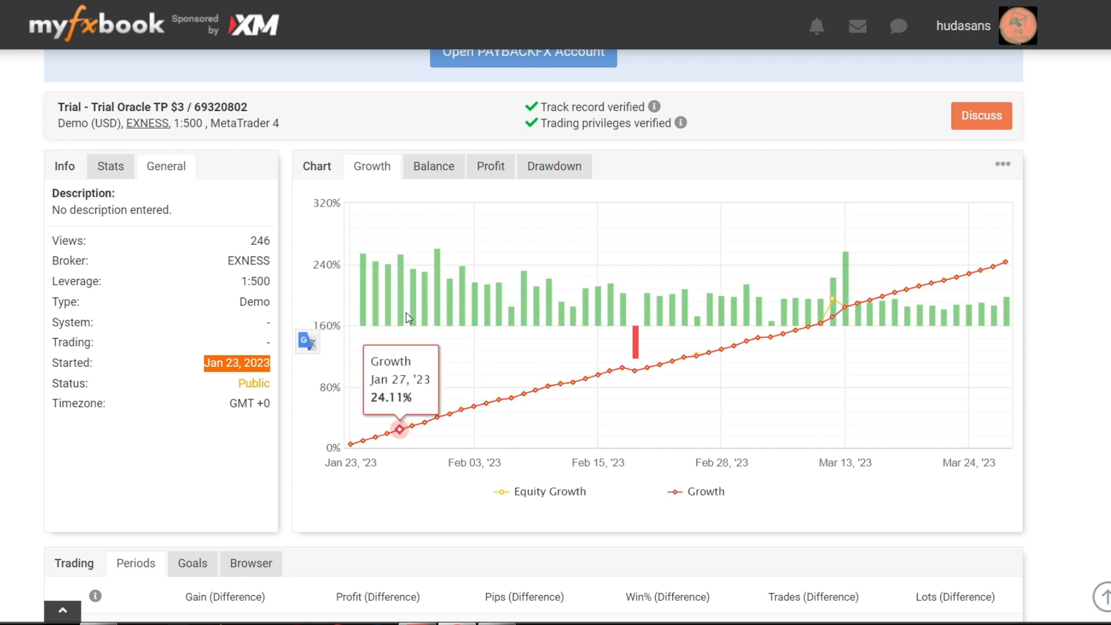
mouse_move(425, 317)
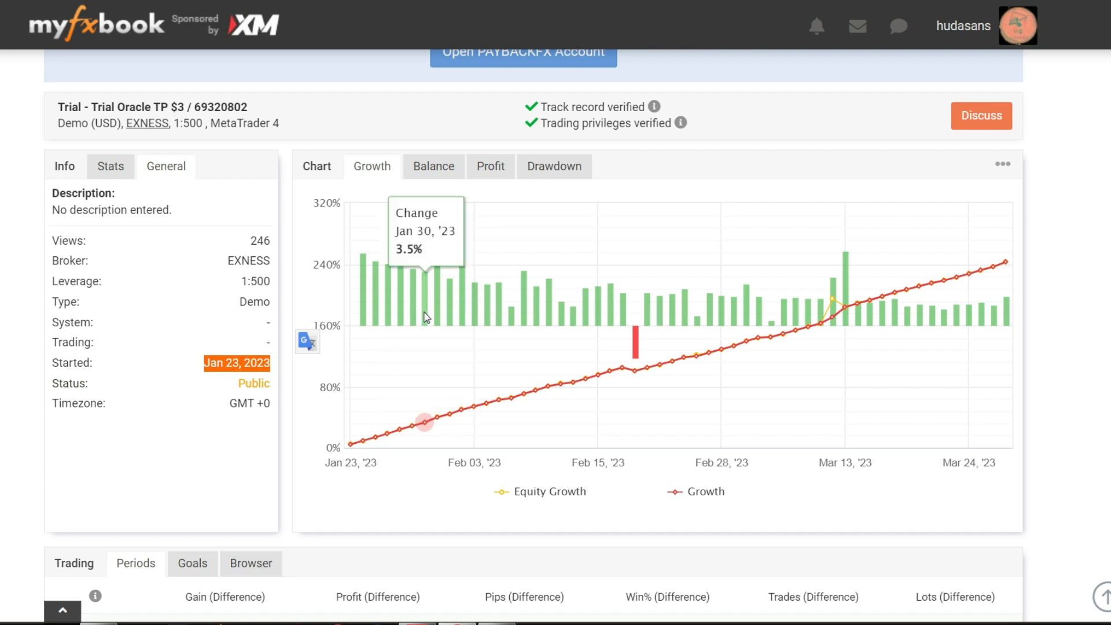
mouse_move(439, 315)
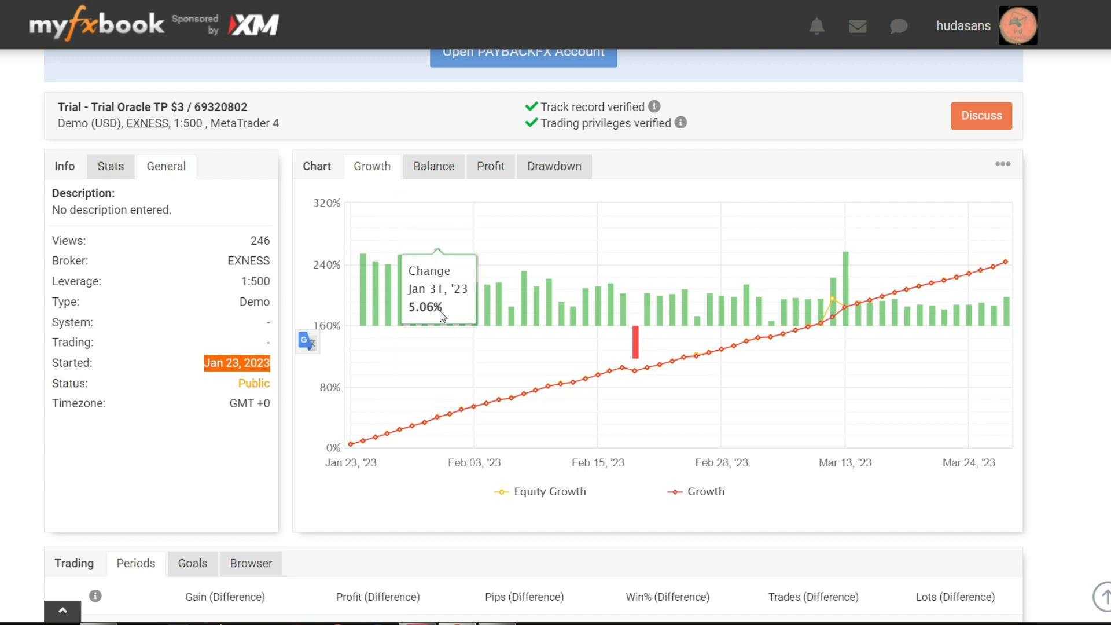
mouse_move(829, 317)
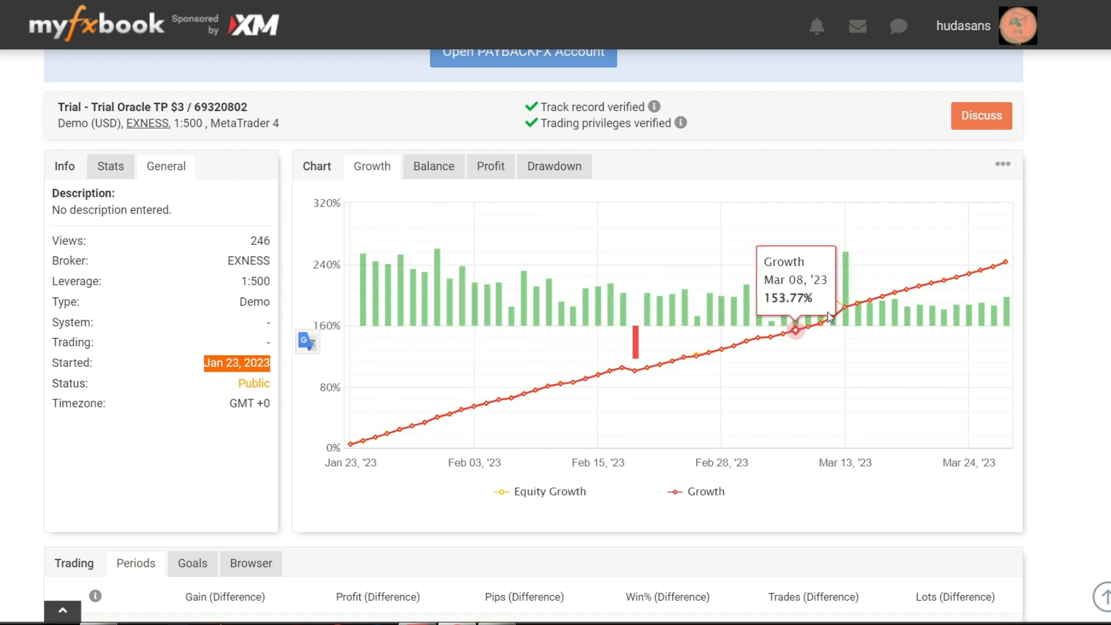
mouse_move(995, 315)
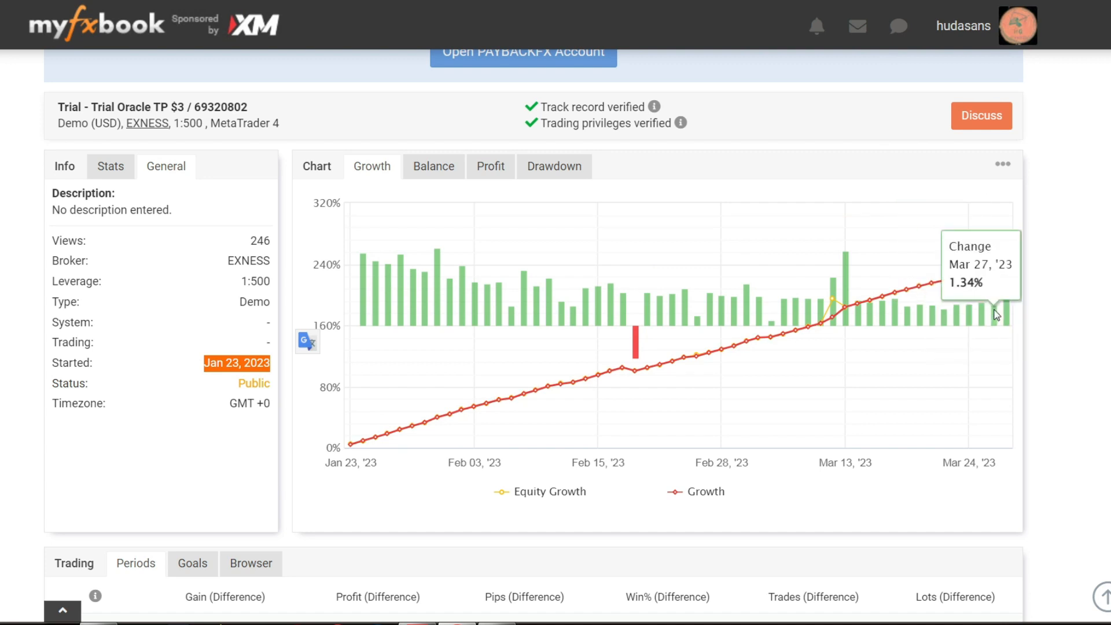
mouse_move(1009, 317)
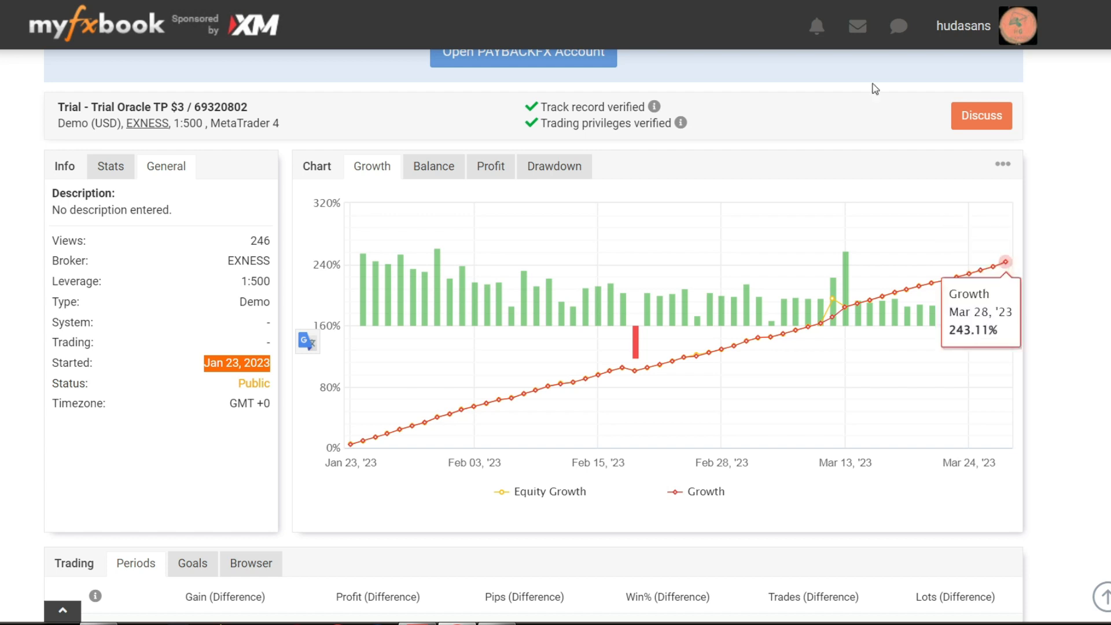
Show the account's daily and cumulative profit chart instead of growth.
left_click(489, 166)
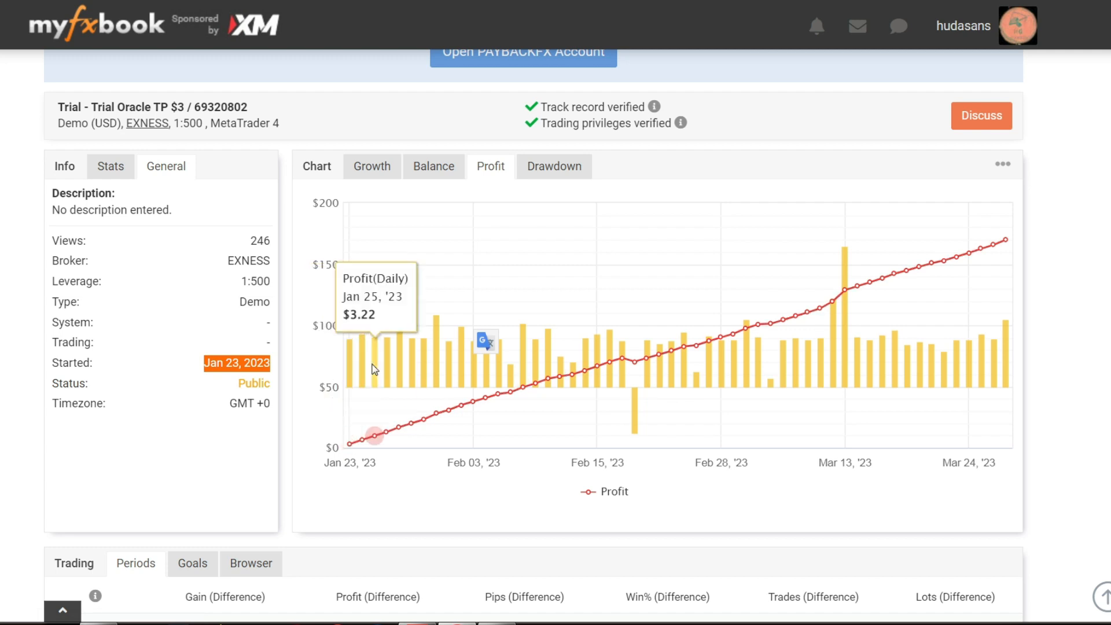
mouse_move(401, 372)
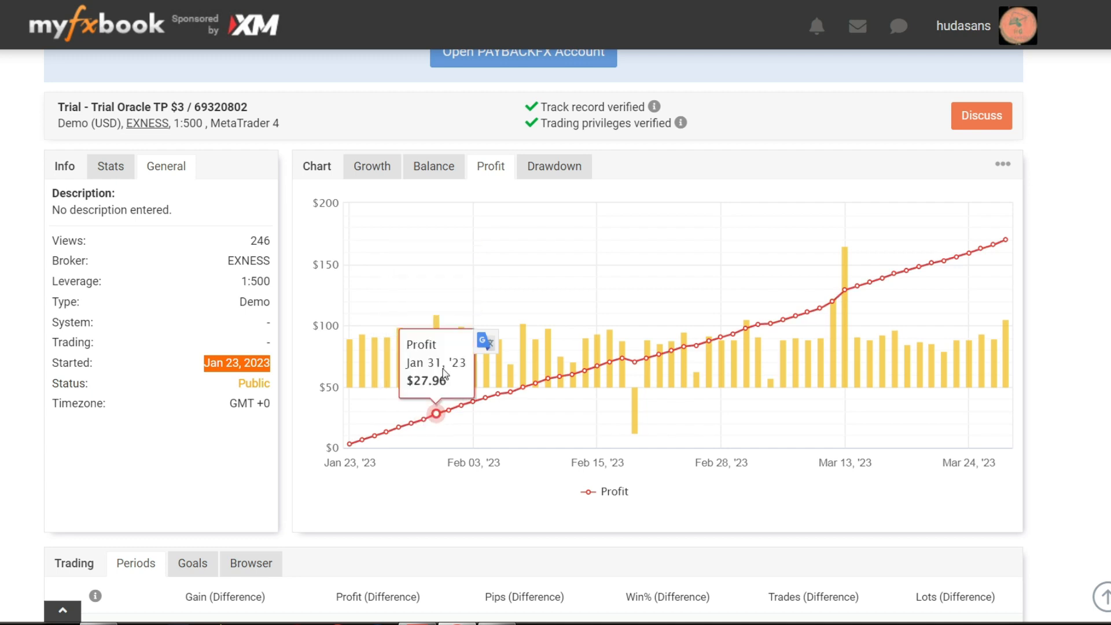
mouse_move(635, 423)
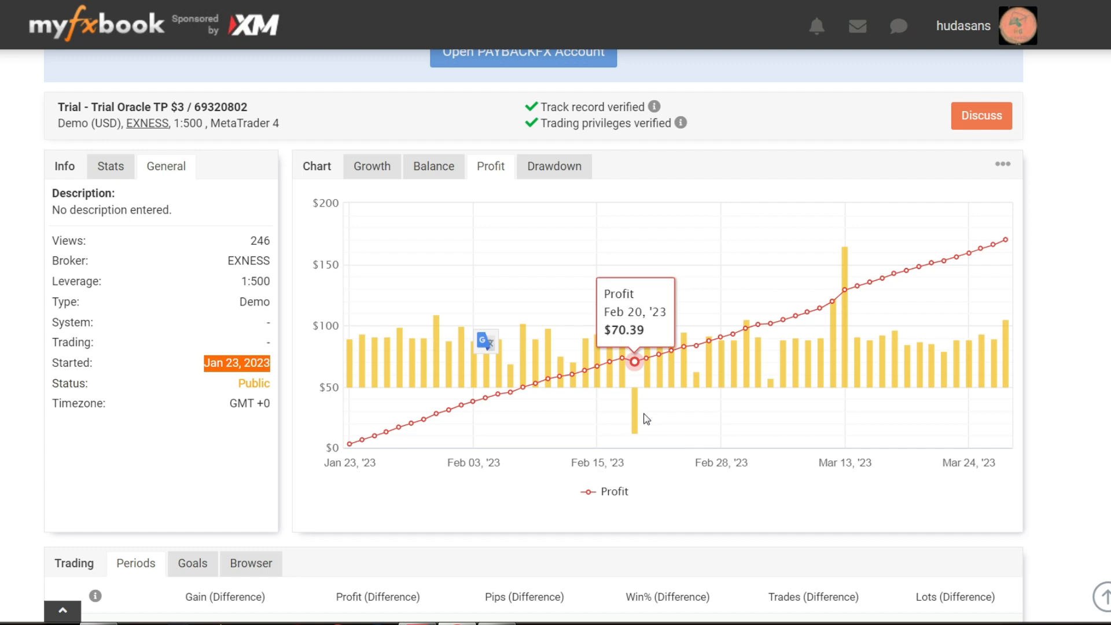
mouse_move(806, 312)
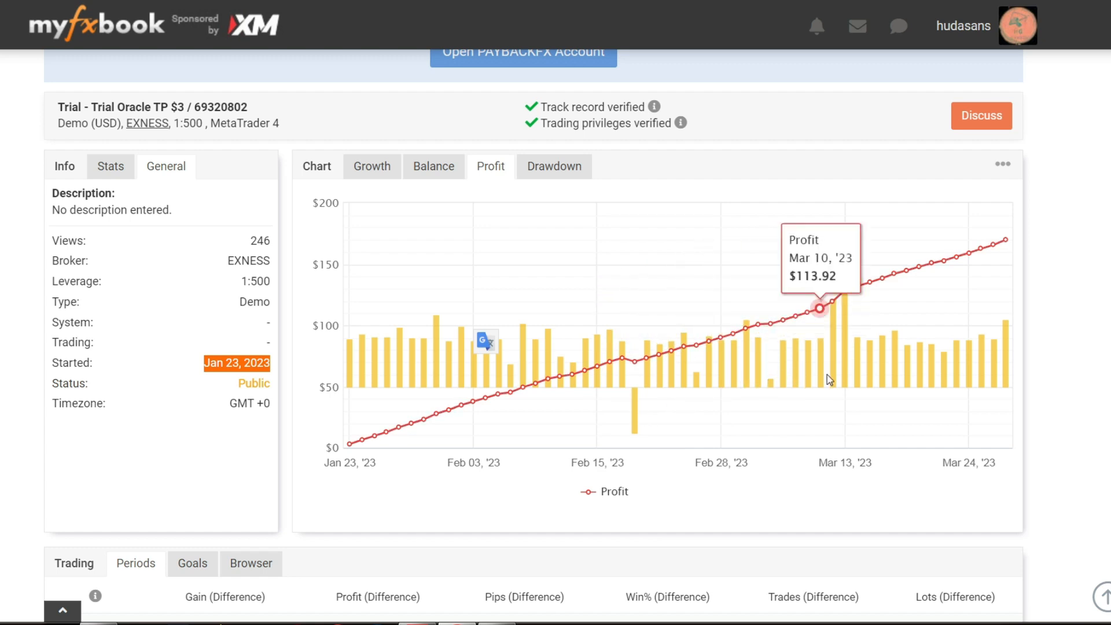
mouse_move(849, 388)
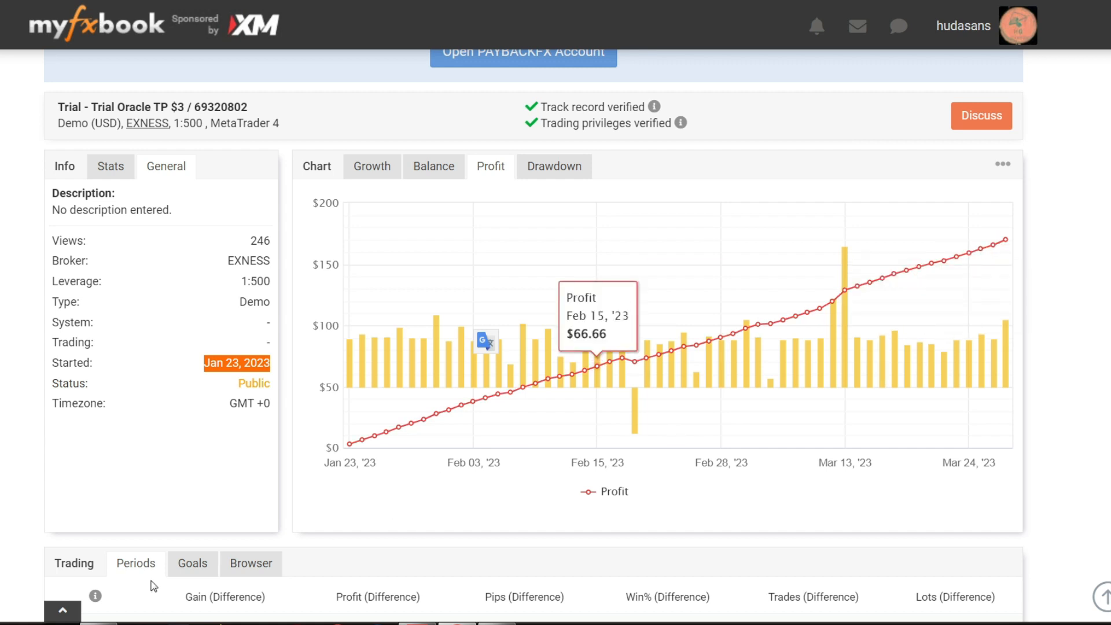
View Advanced Statistics' hourly and weekday winners-versus-losers breakdowns.
scroll("down", 3)
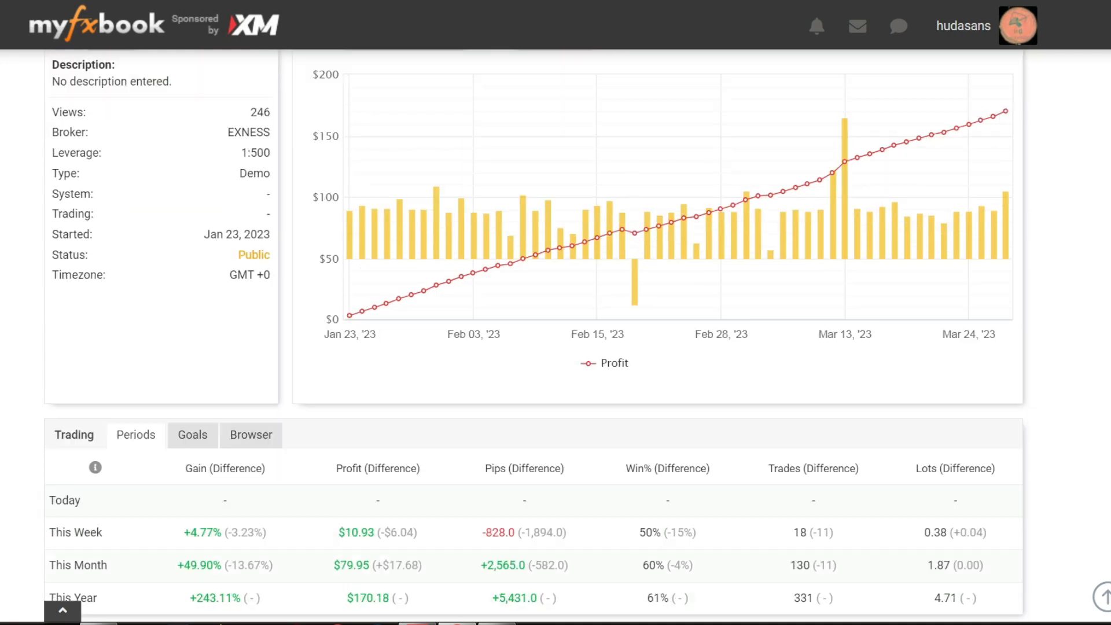
scroll("down", 3)
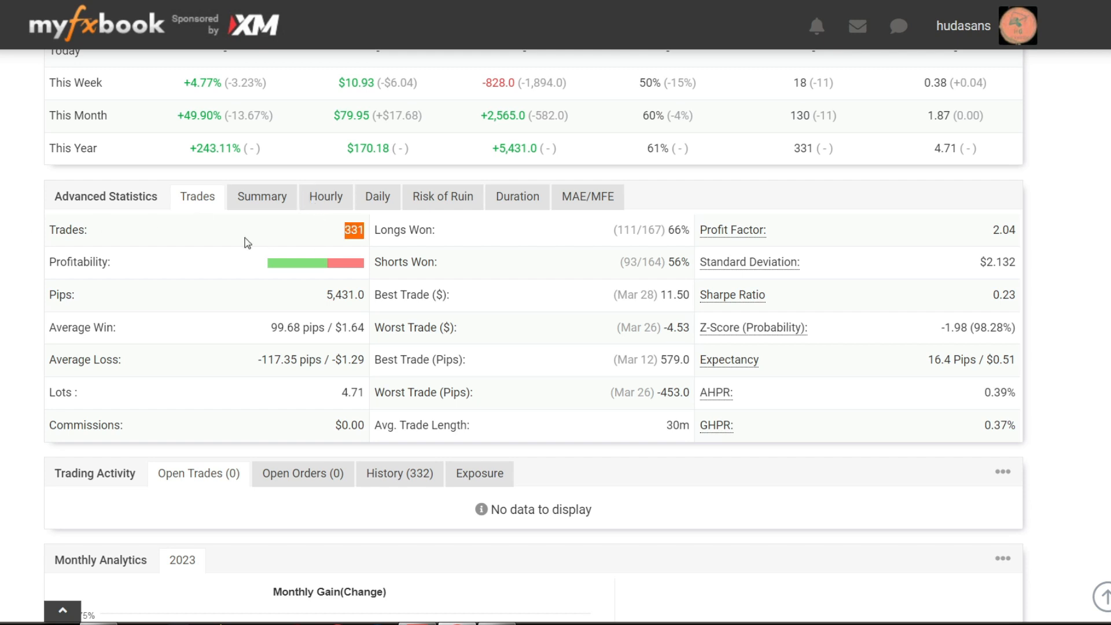
mouse_move(282, 262)
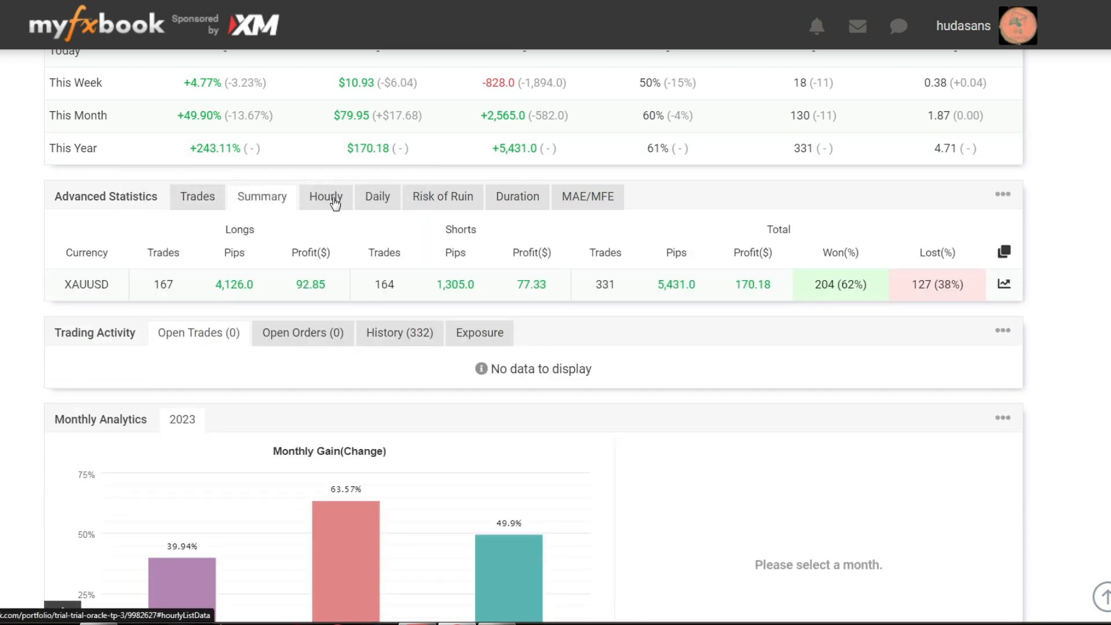
left_click(325, 196)
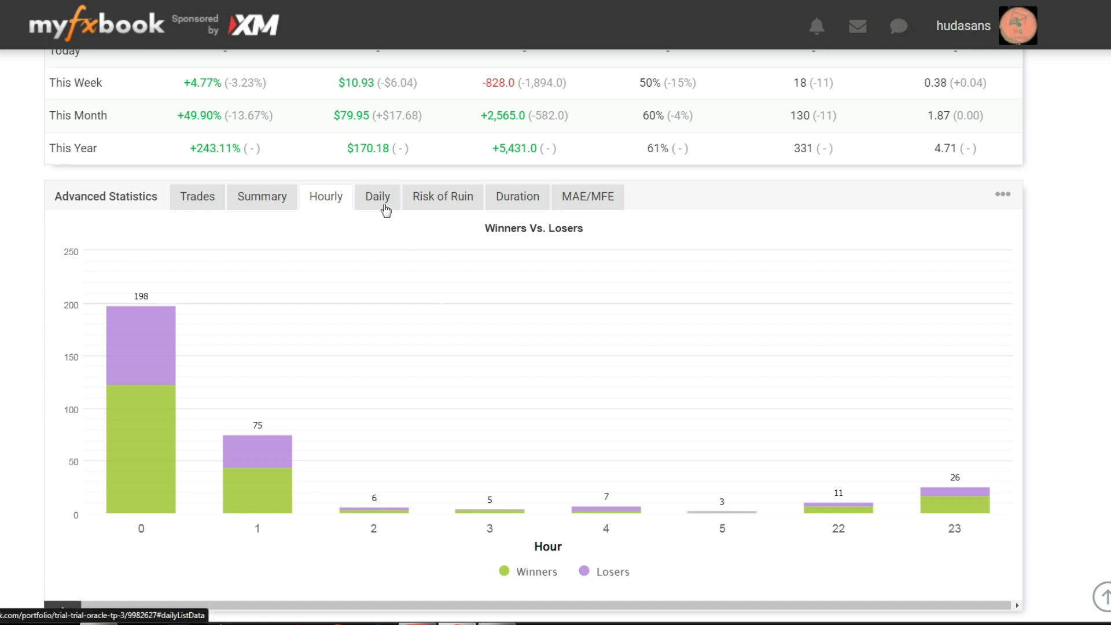
left_click(377, 196)
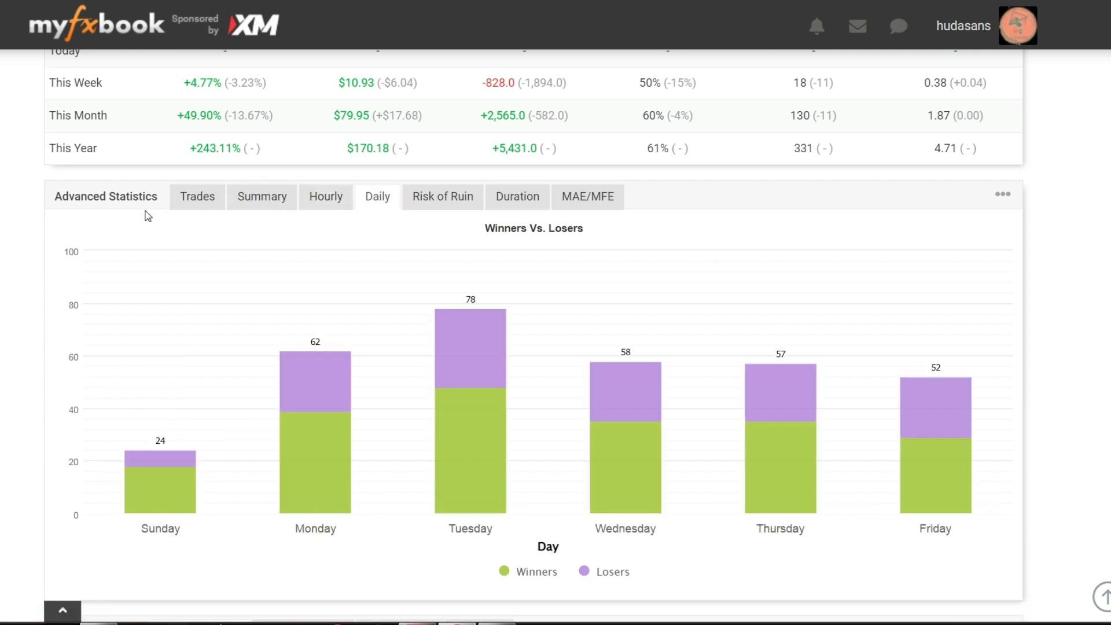
Return to the Summary stats and highlight the 30-minute average trade length.
left_click(197, 196)
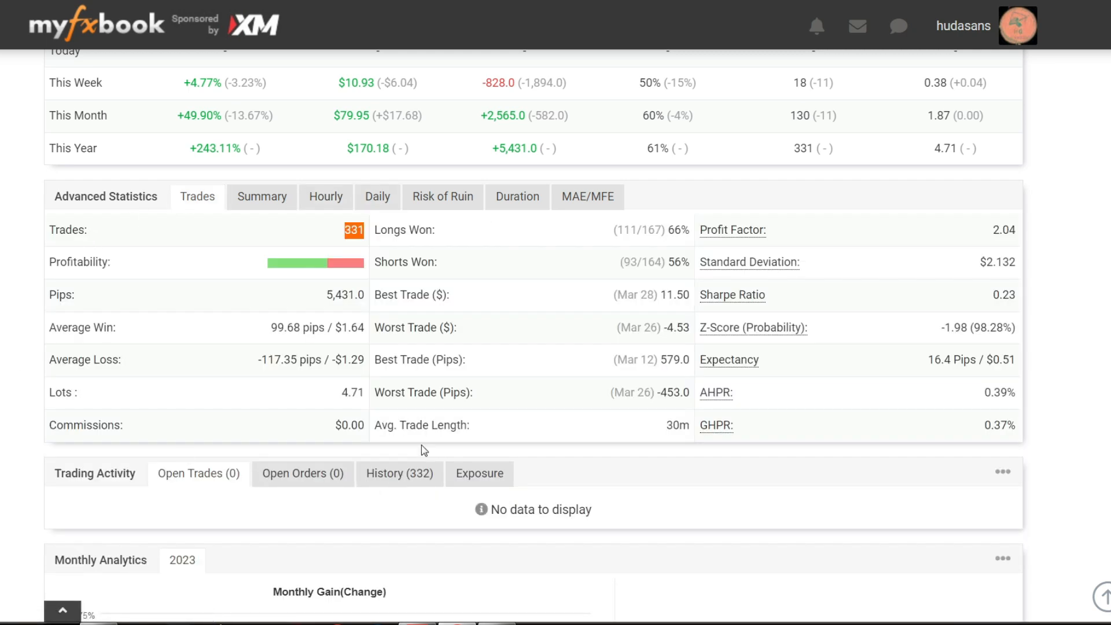
double_click(420, 424)
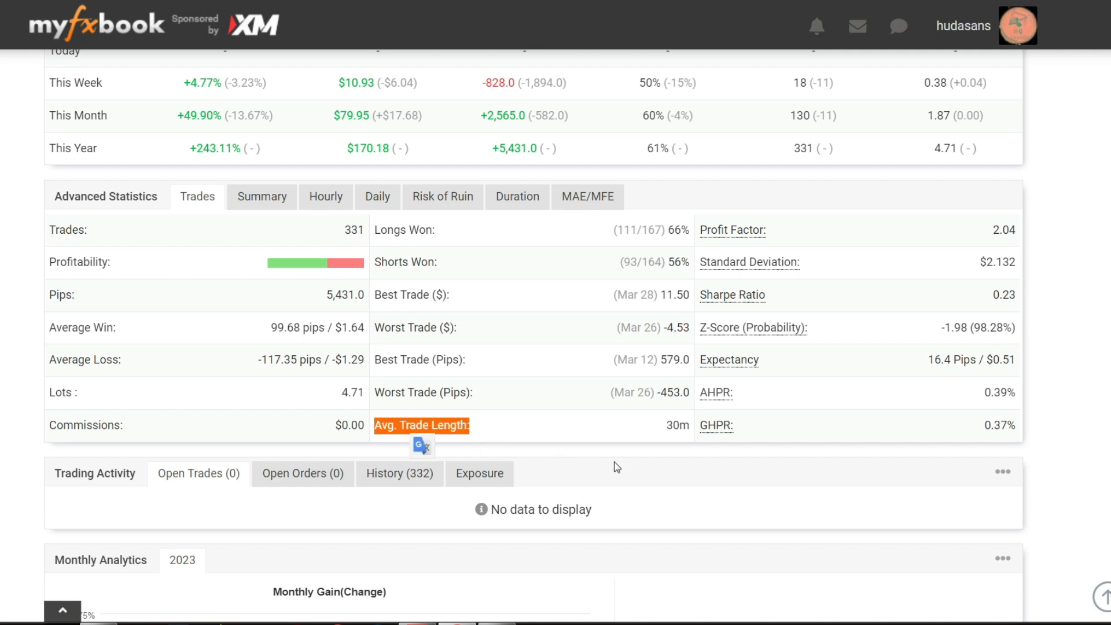
mouse_move(655, 466)
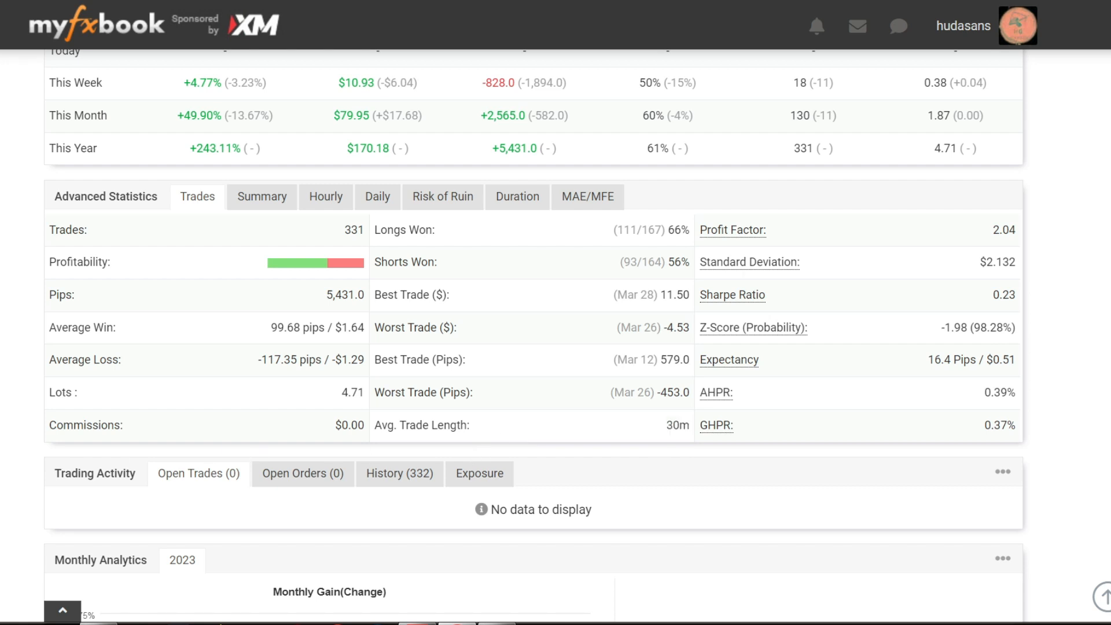
Scroll down to the Monthly Analytics gain chart for January to March 2023.
scroll("down", 3)
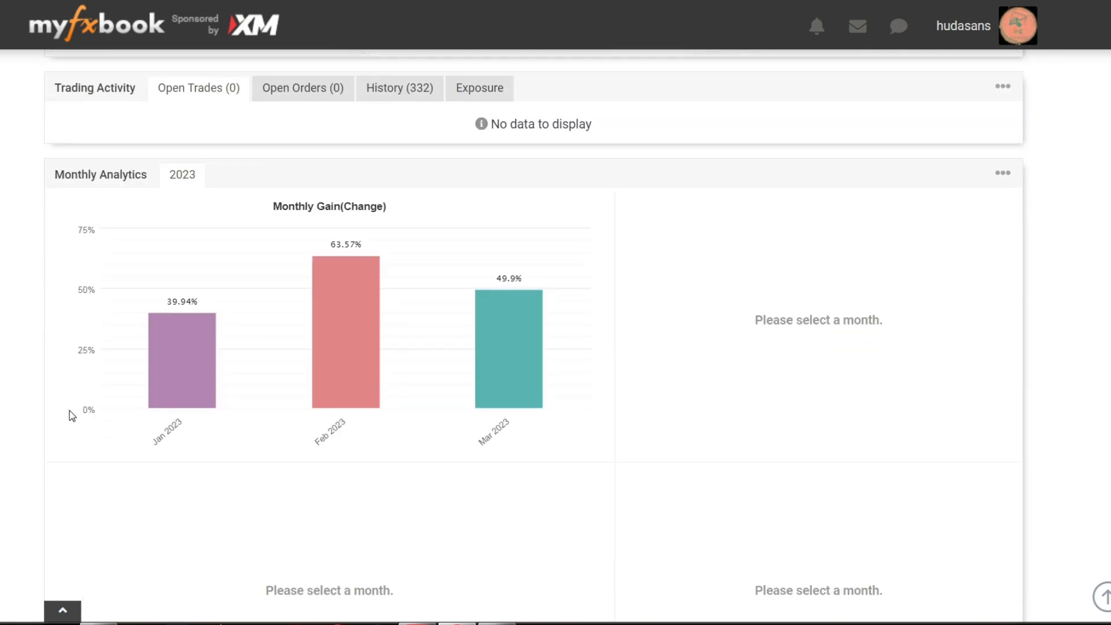
mouse_move(170, 357)
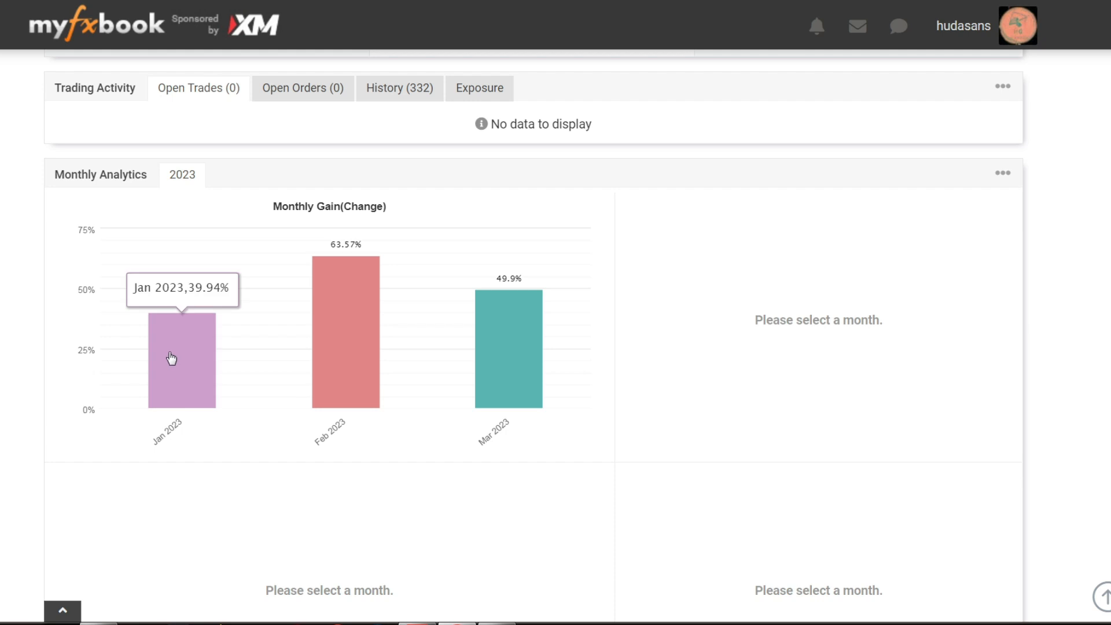
mouse_move(342, 341)
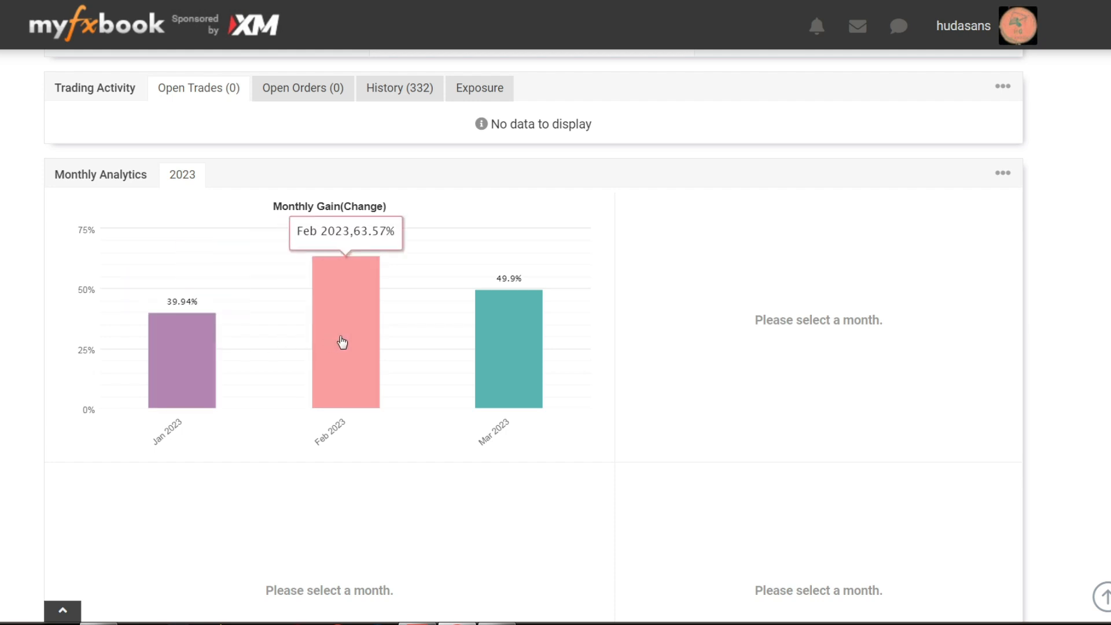
mouse_move(503, 356)
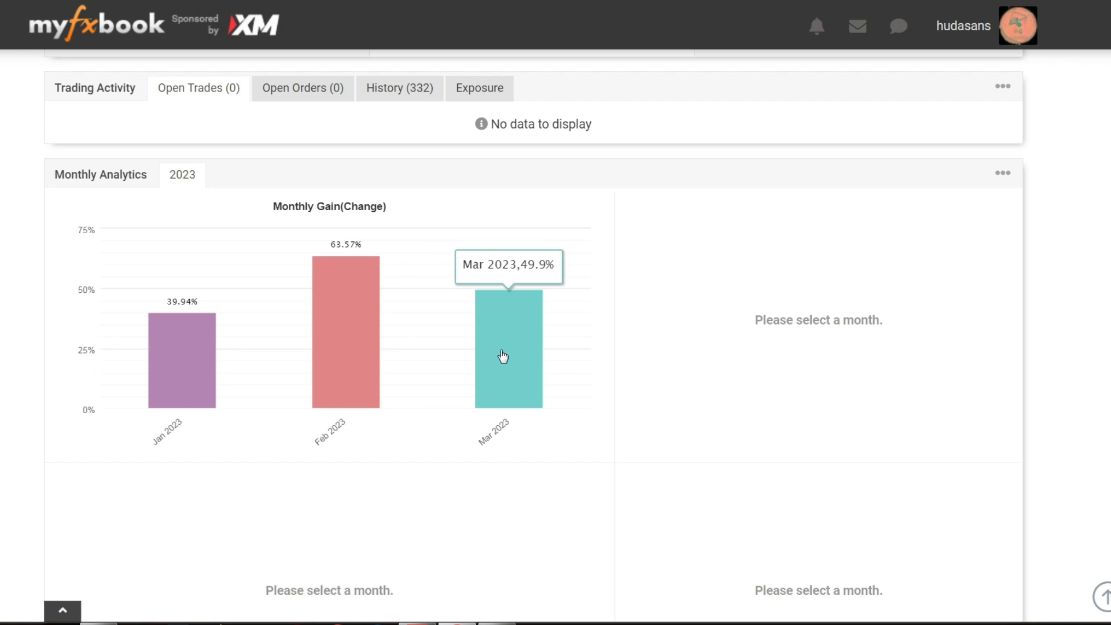